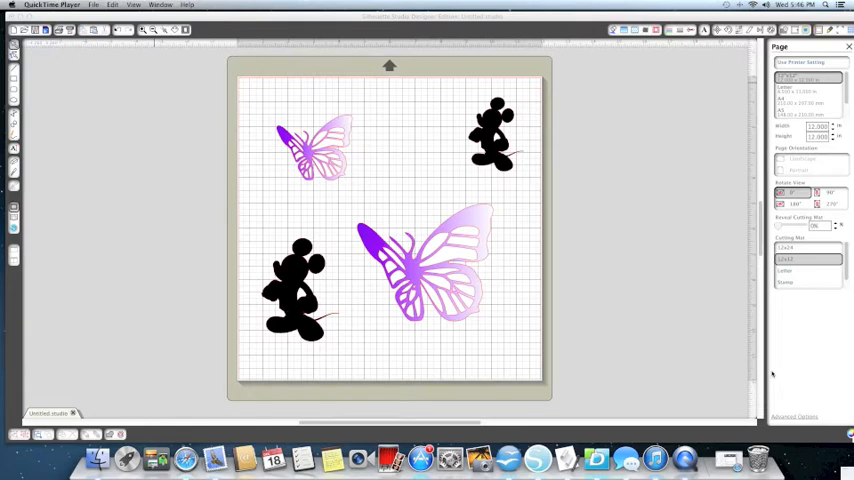
mouse_move(729, 298)
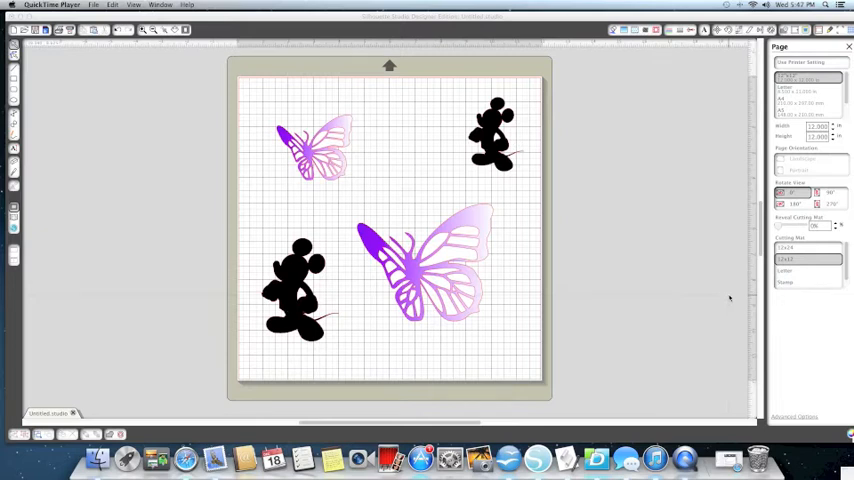
mouse_move(653, 301)
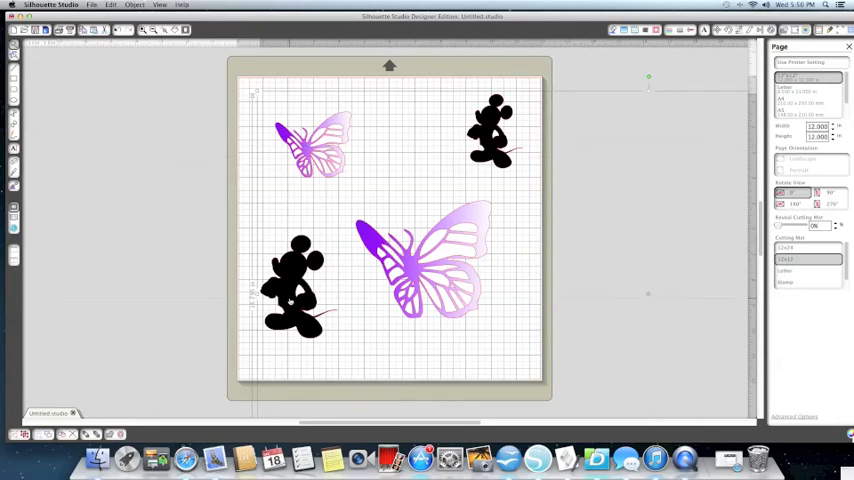
mouse_move(118, 135)
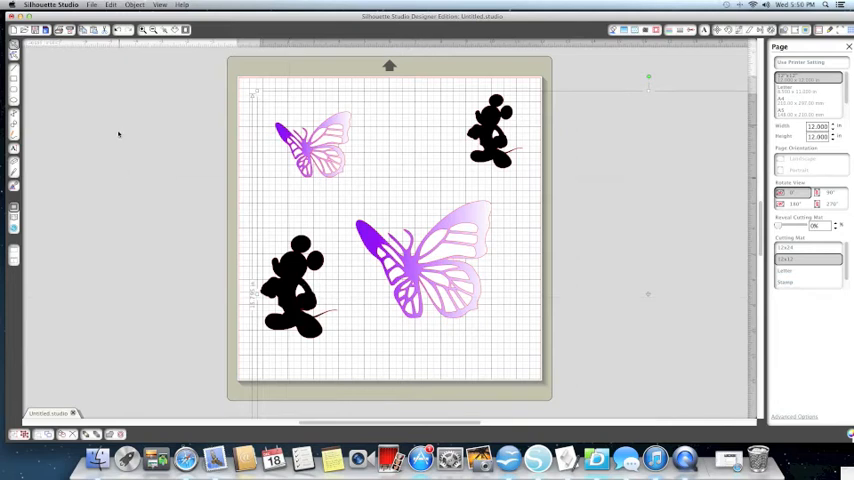
mouse_move(203, 161)
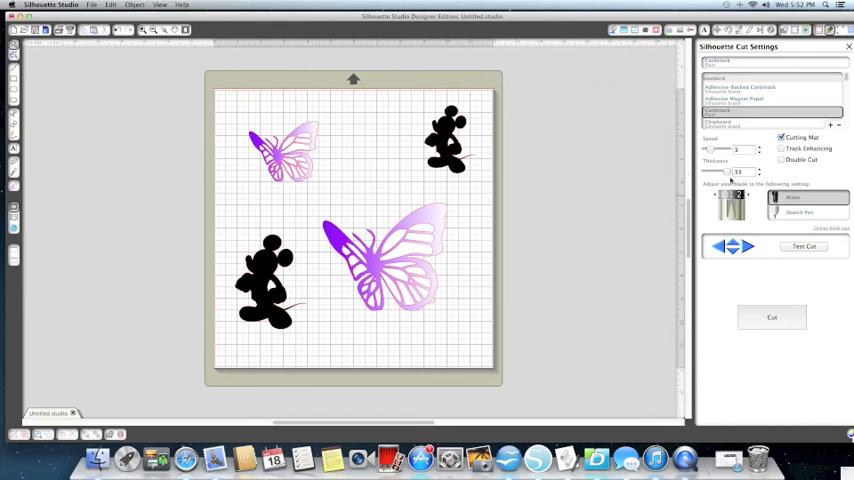
mouse_move(753, 343)
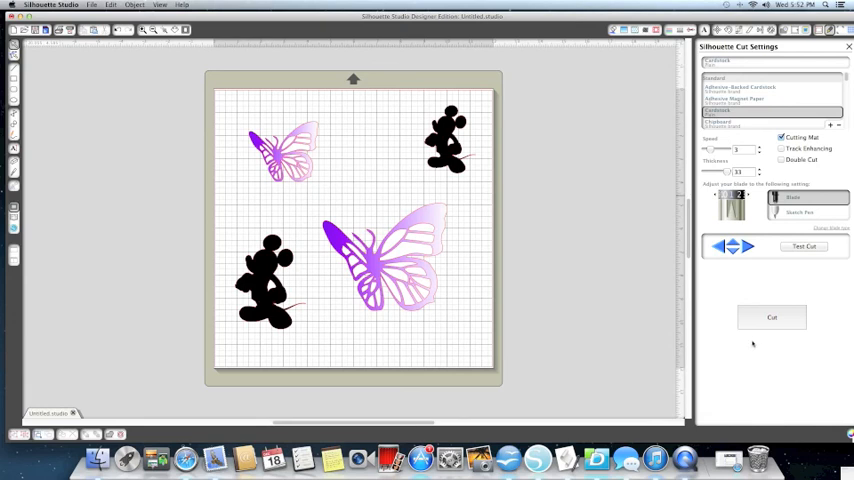
Send the Mickey and butterfly layout to the CAMEO with cardstock, speed 3, thickness 33.
click(771, 317)
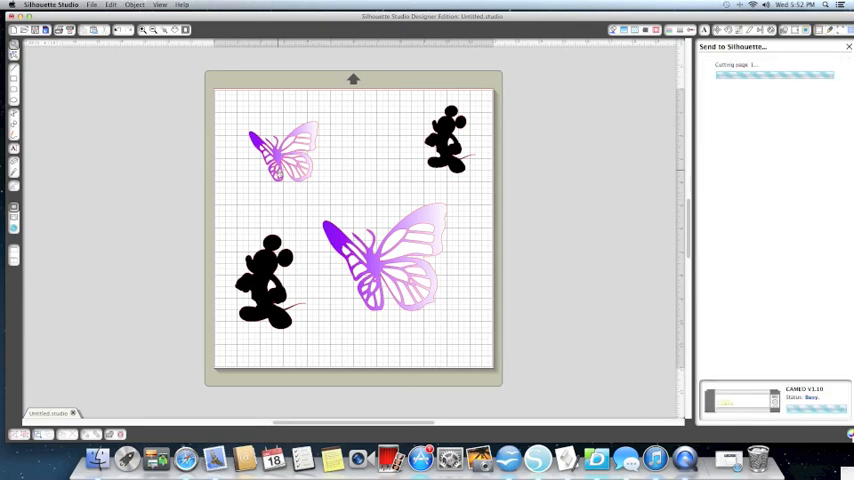
mouse_move(546, 129)
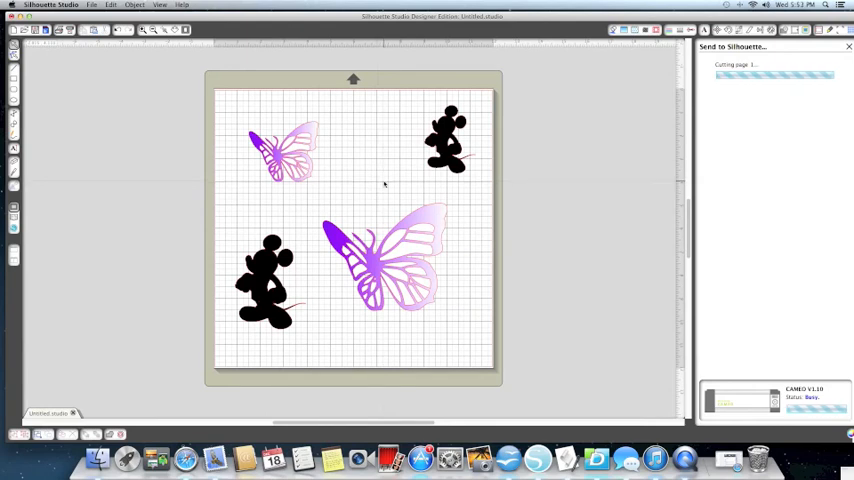
mouse_move(391, 187)
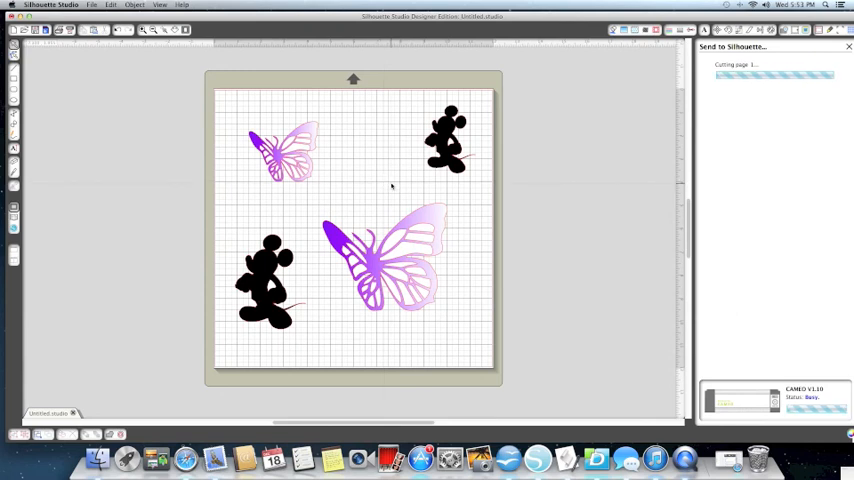
mouse_move(443, 194)
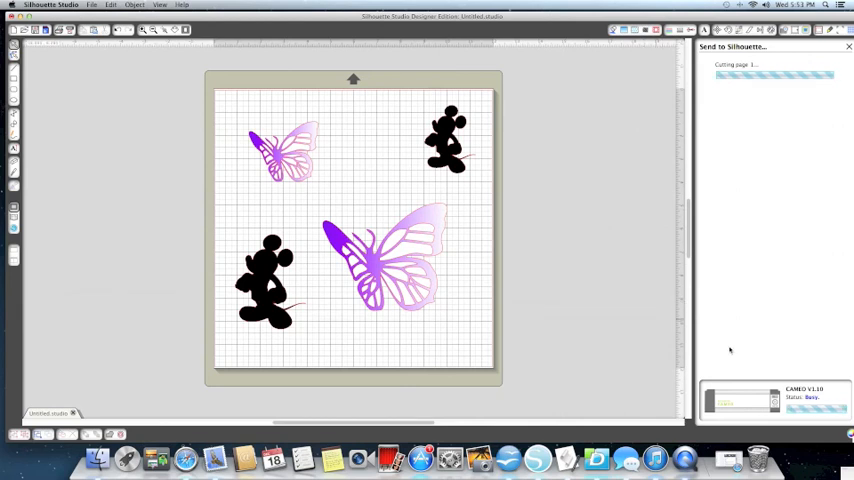
mouse_move(748, 361)
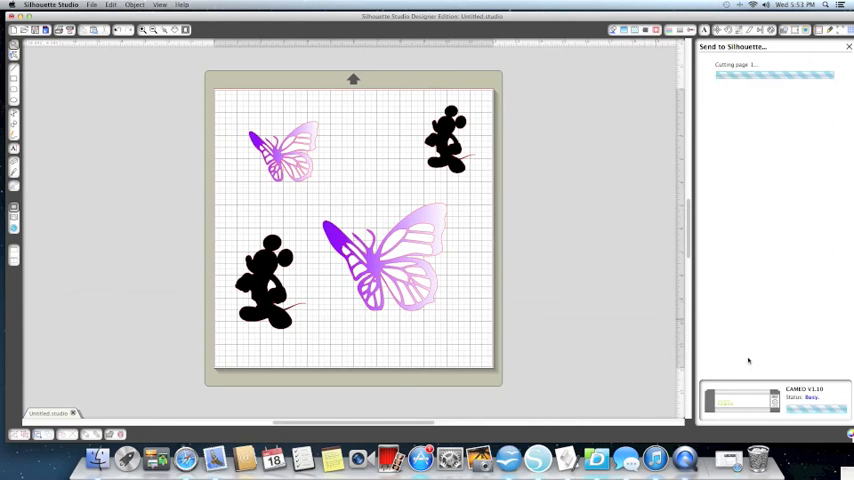